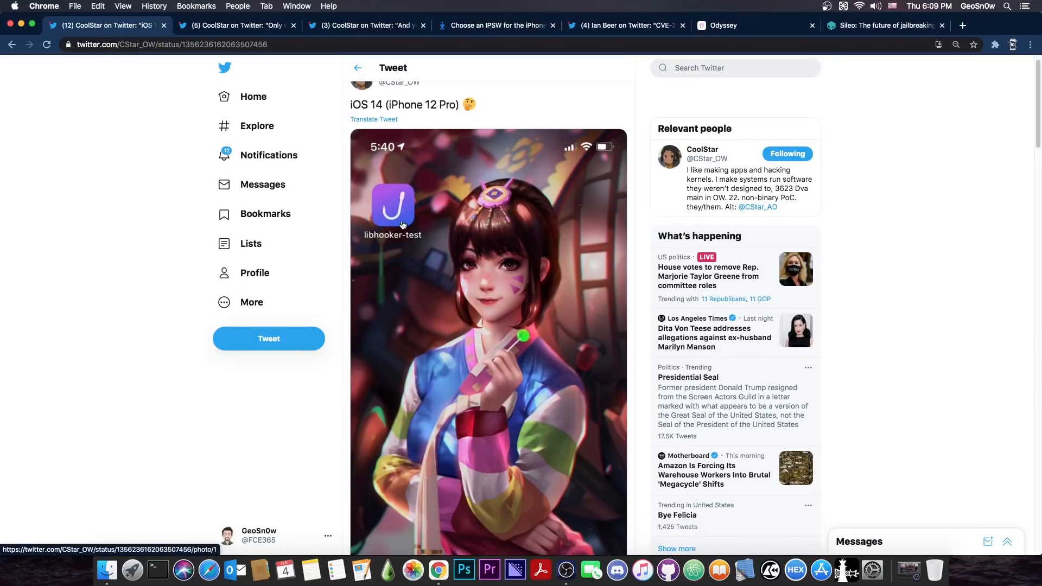
# Step: Read down CoolStar's iOS 14 libhooker tweet, then bring up the Odyssey jailbreak website
pyautogui.scroll(-3)
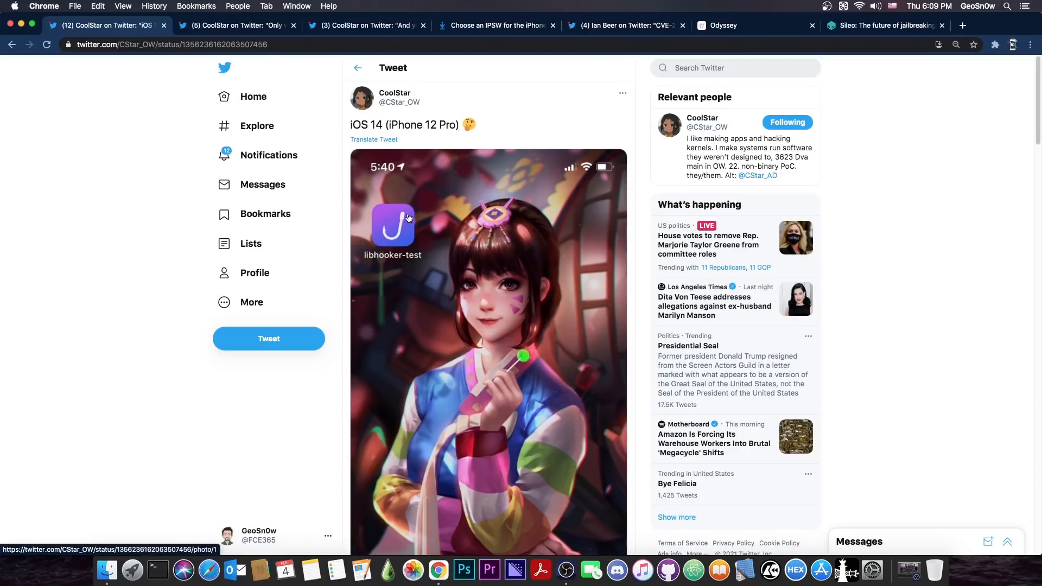
pyautogui.moveTo(400, 209)
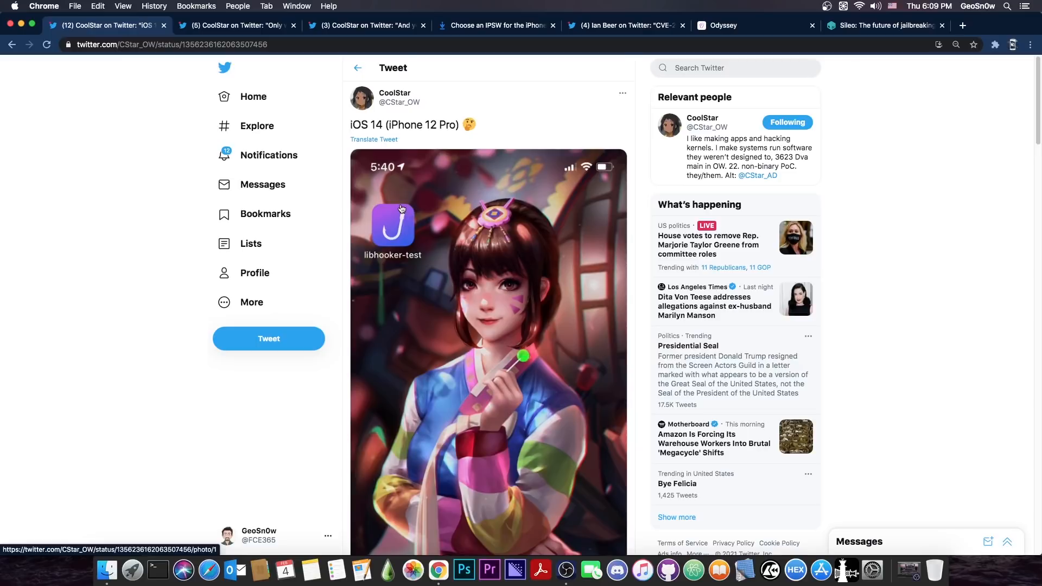
pyautogui.moveTo(515, 108)
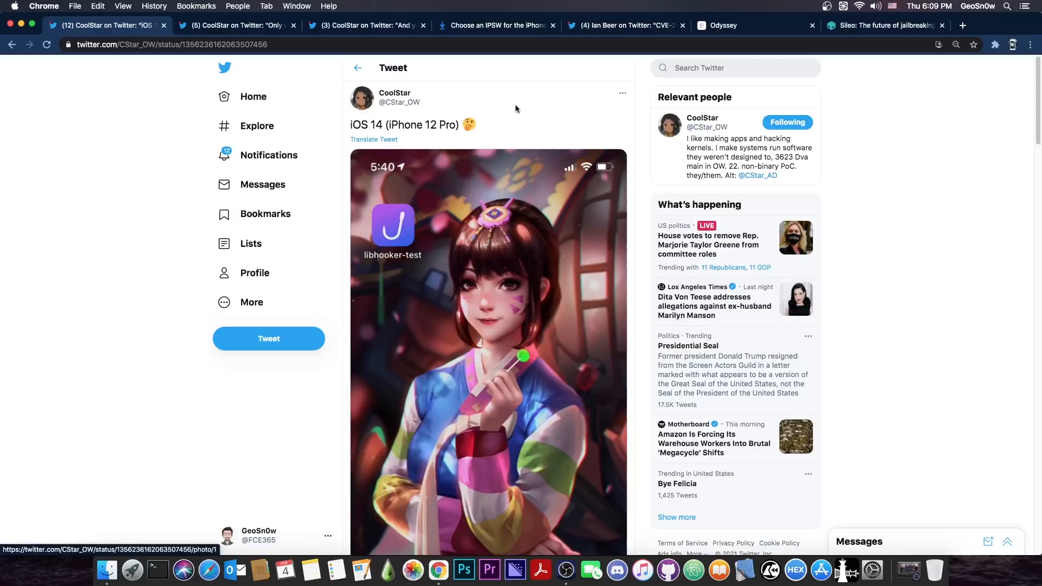
pyautogui.click(722, 25)
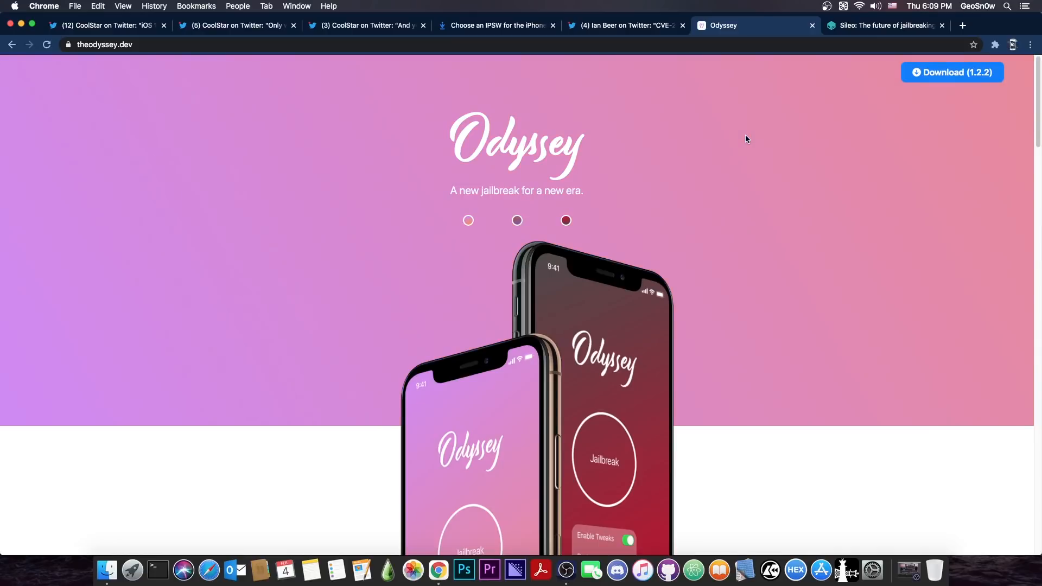
# Step: Cycle through CoolStar's libhooker tweet, Odyssey, Sileo and Odyssey again, ending back on the tweet
pyautogui.click(106, 25)
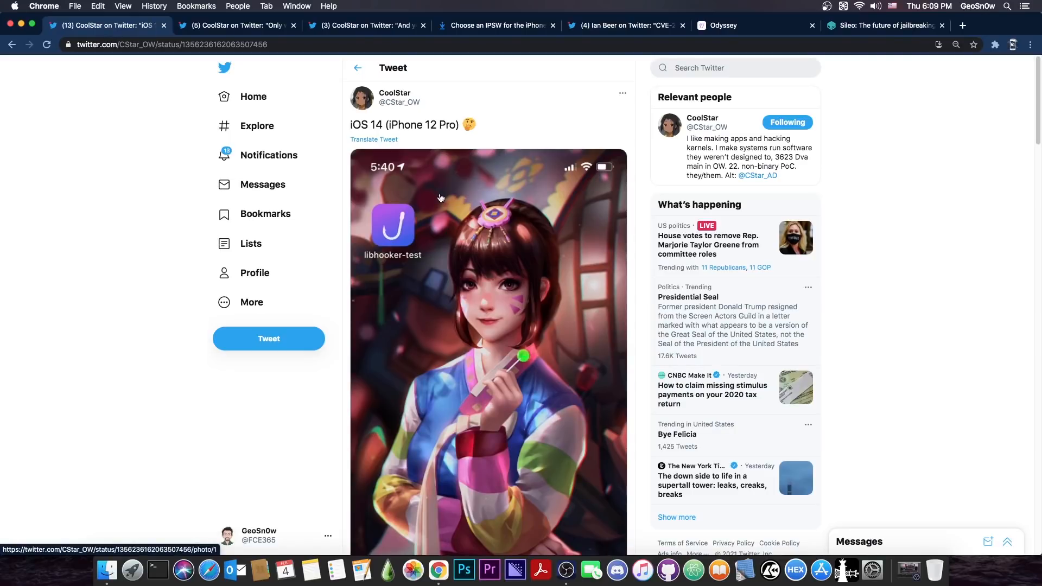
pyautogui.scroll(-3)
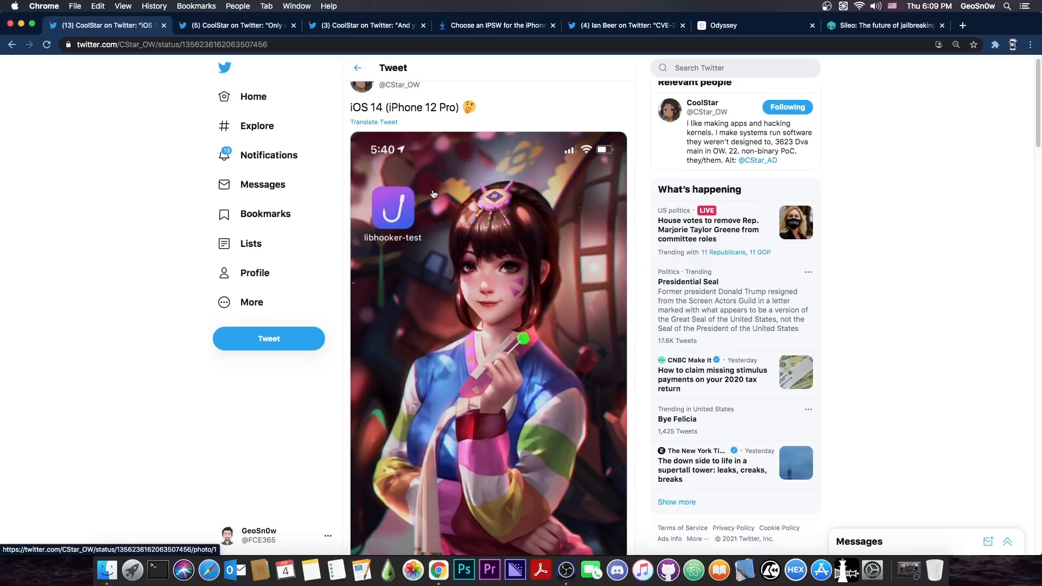
pyautogui.click(720, 25)
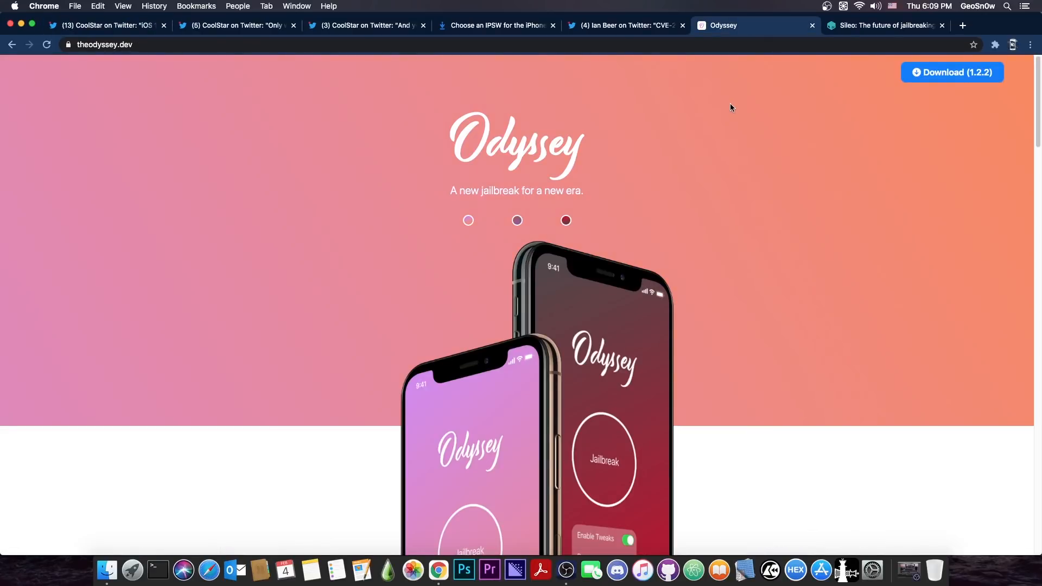
pyautogui.click(886, 25)
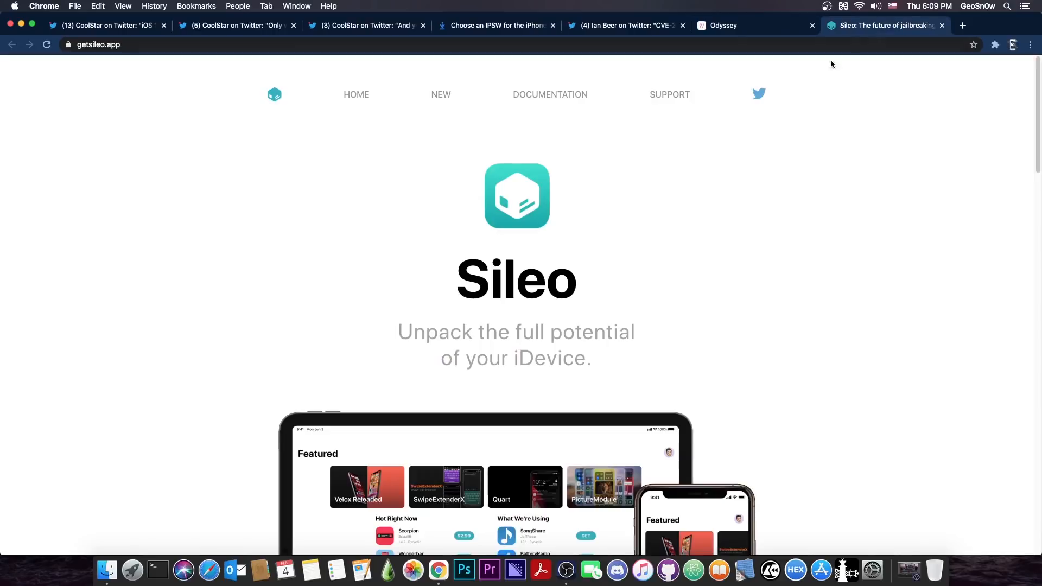
pyautogui.moveTo(822, 134)
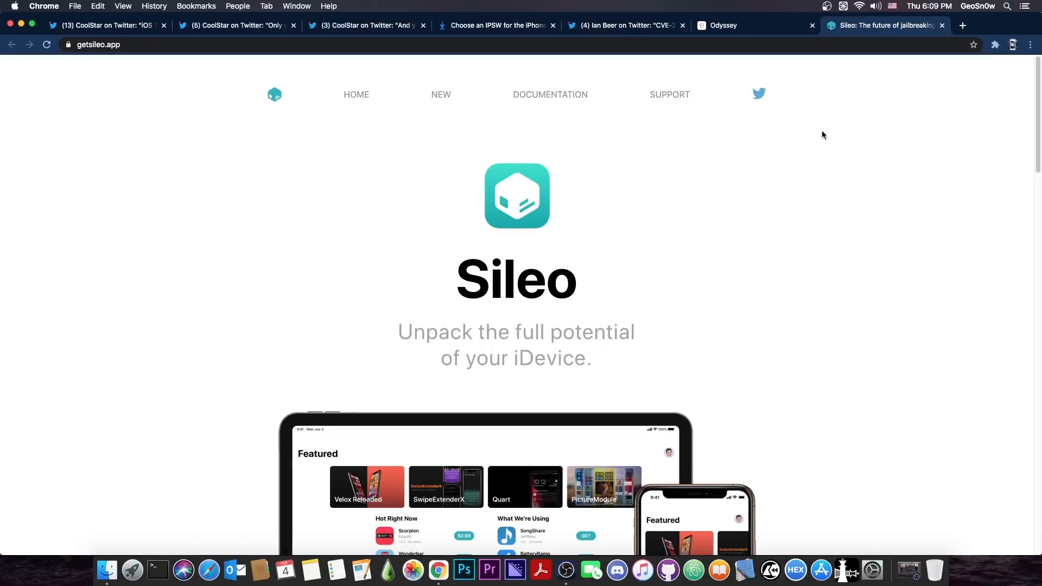
pyautogui.click(731, 25)
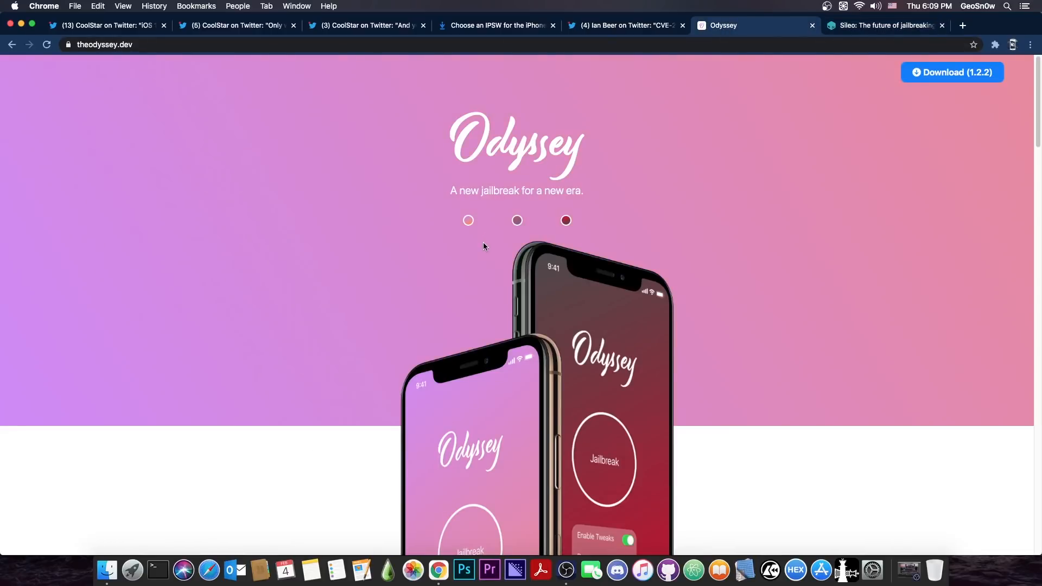
pyautogui.click(107, 25)
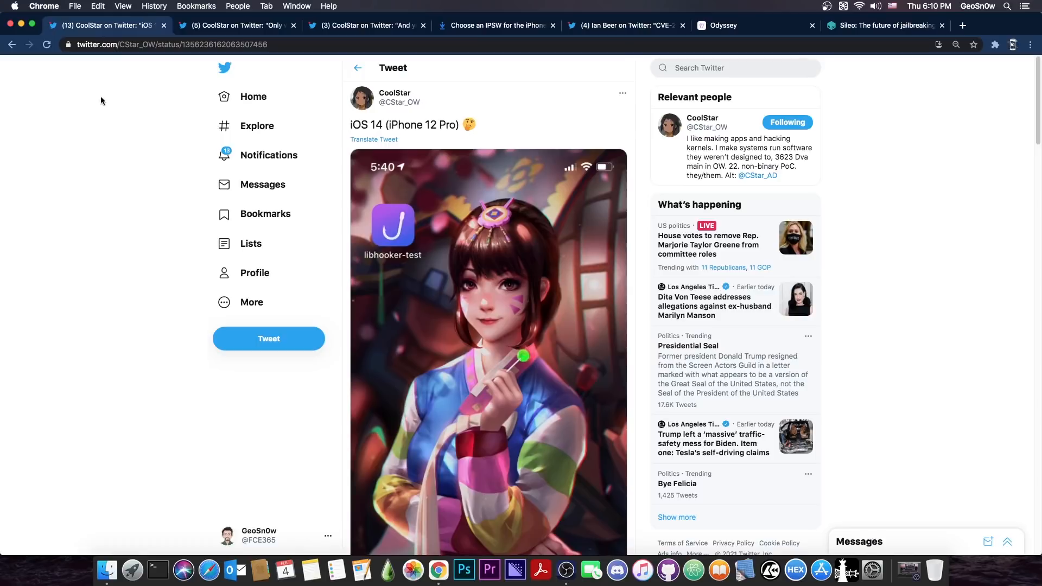
pyautogui.moveTo(105, 104)
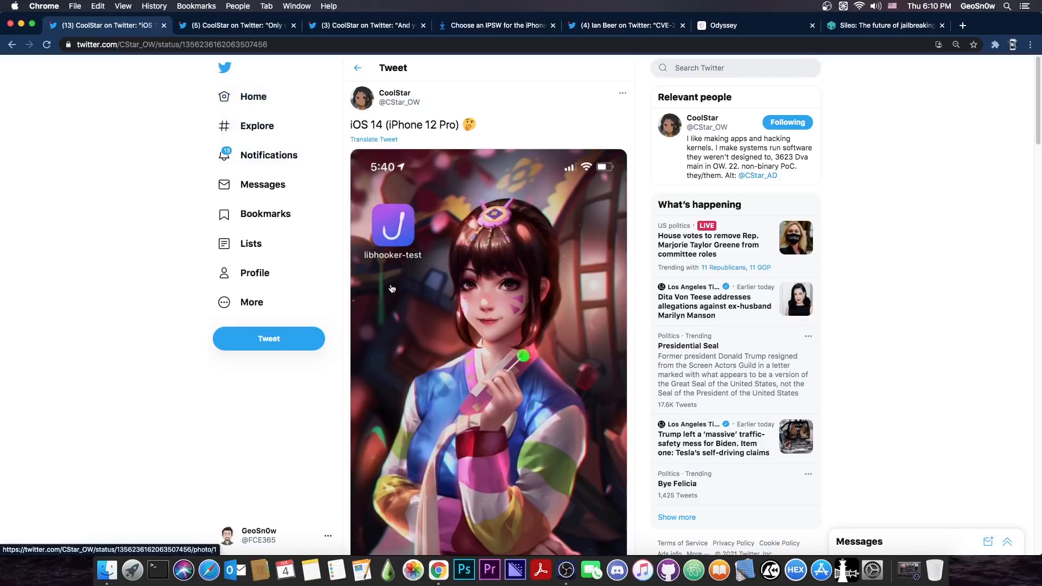
pyautogui.moveTo(388, 274)
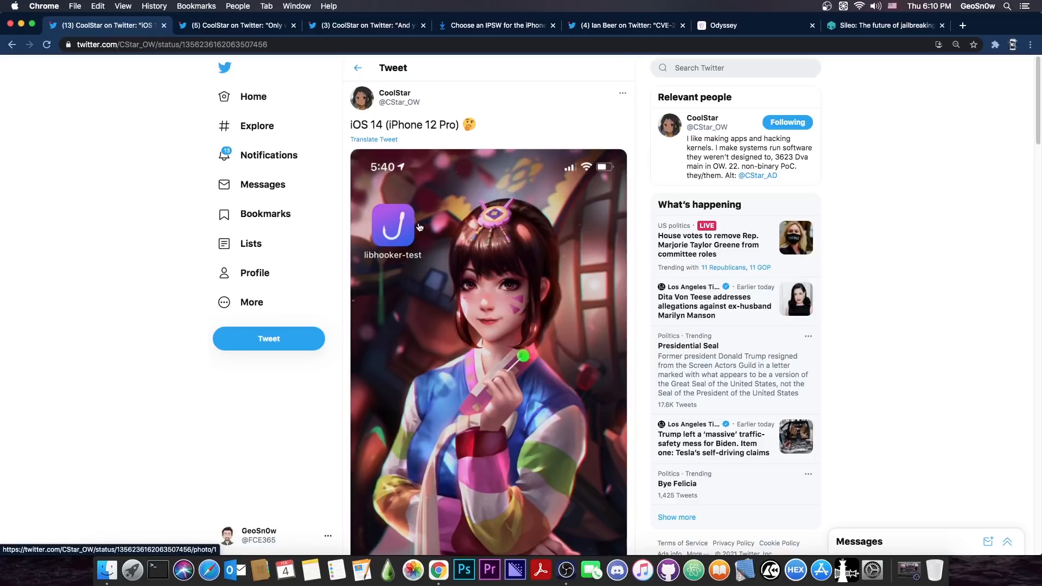
pyautogui.moveTo(227, 69)
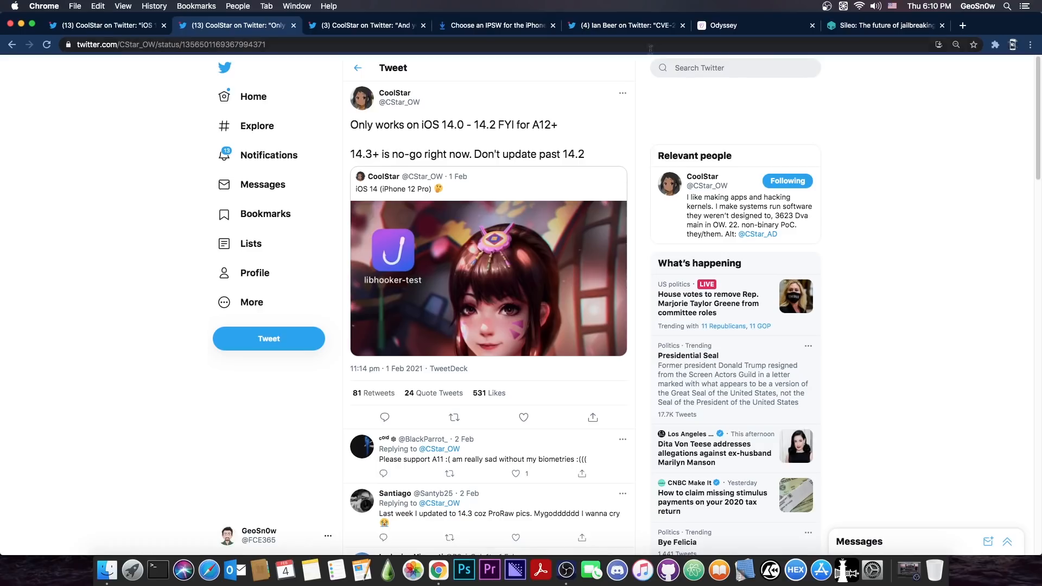
# Step: Review the iPhone 11 Pro Max IPSW list with iOS 14.4 signed, then return to CoolStar's tweet
pyautogui.click(496, 25)
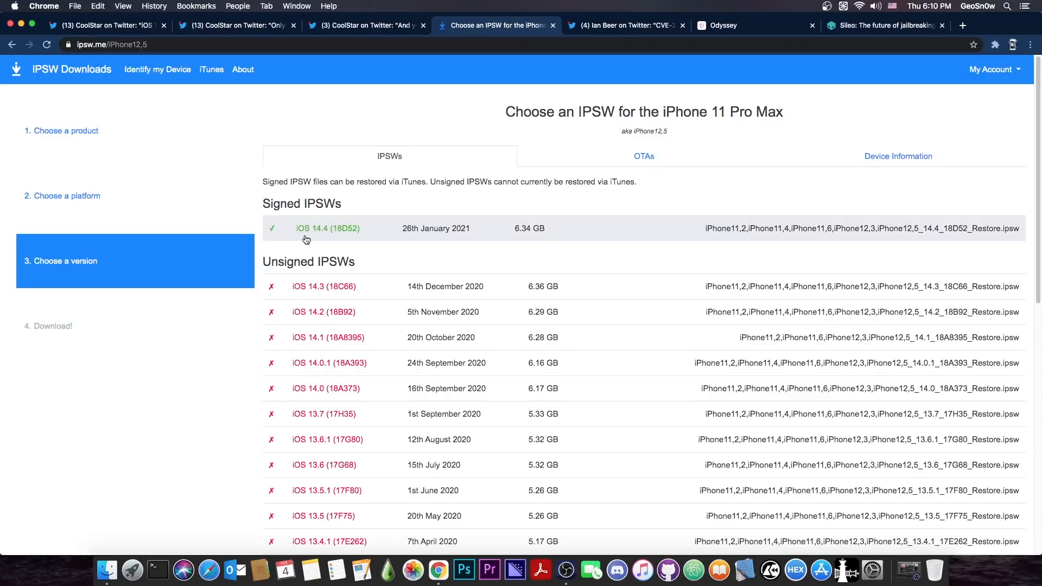
pyautogui.moveTo(335, 296)
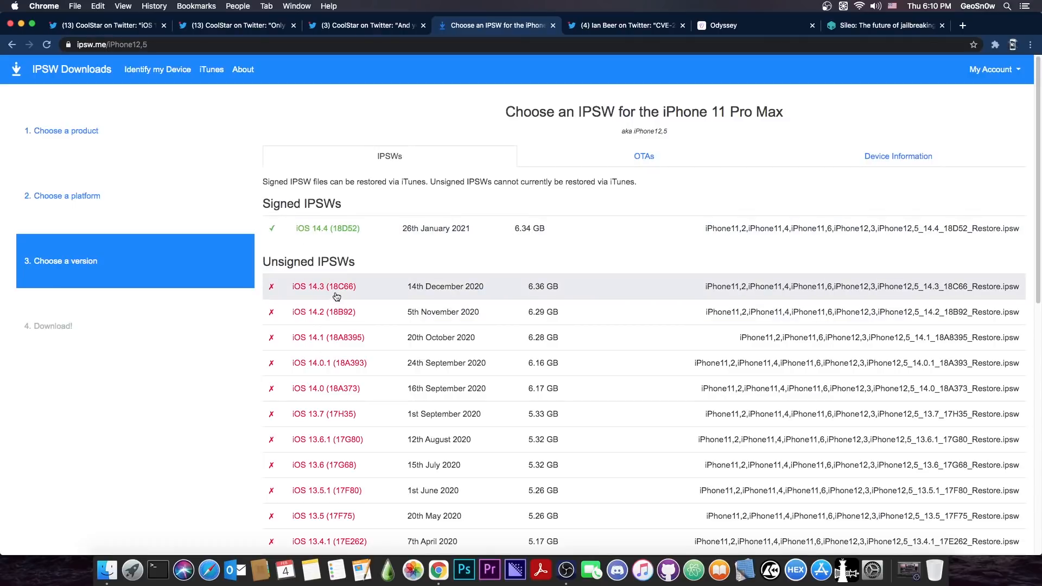
pyautogui.moveTo(335, 312)
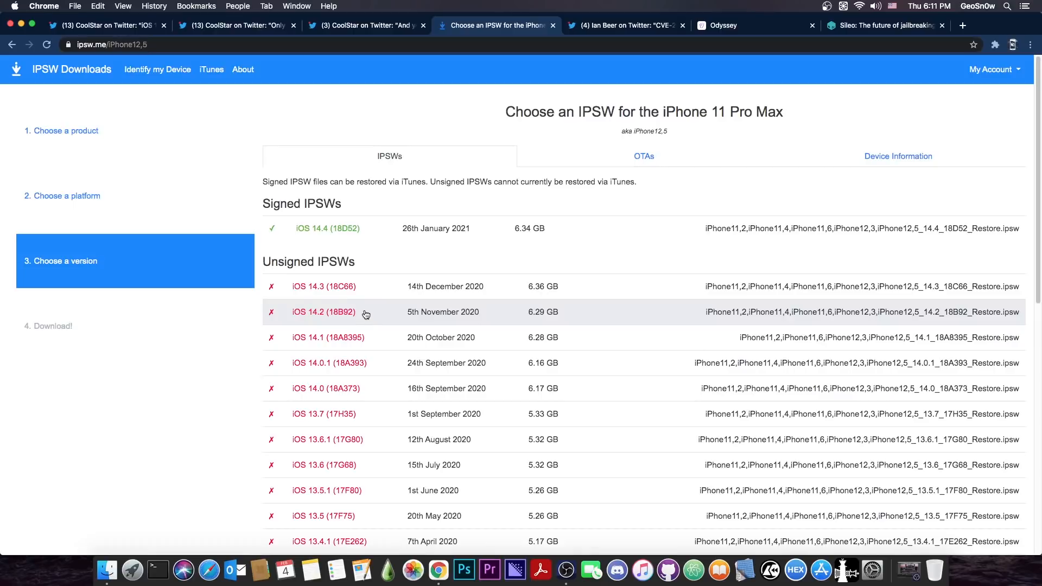
pyautogui.moveTo(354, 328)
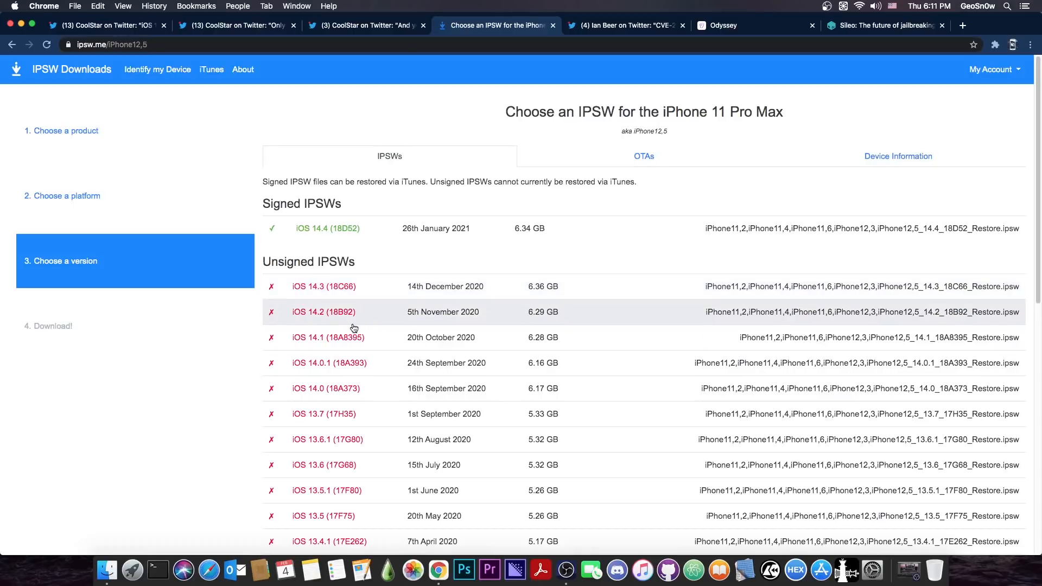
pyautogui.moveTo(354, 362)
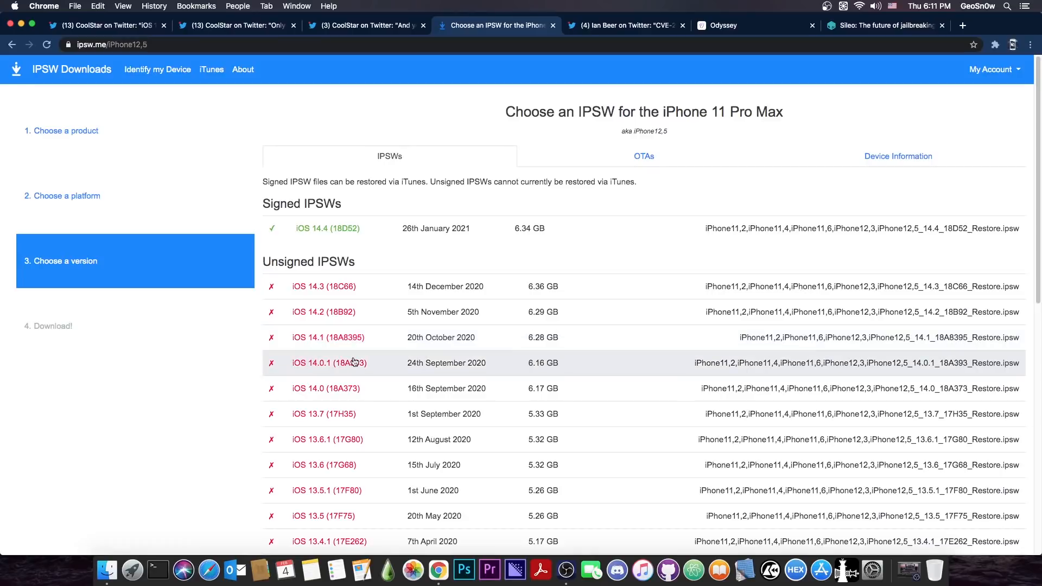
pyautogui.moveTo(362, 350)
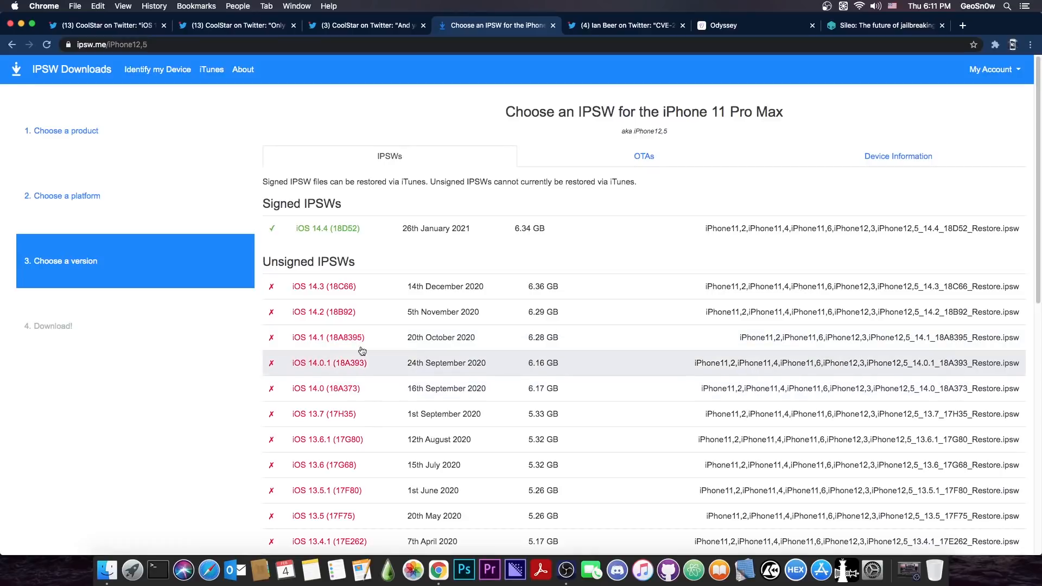
pyautogui.moveTo(335, 285)
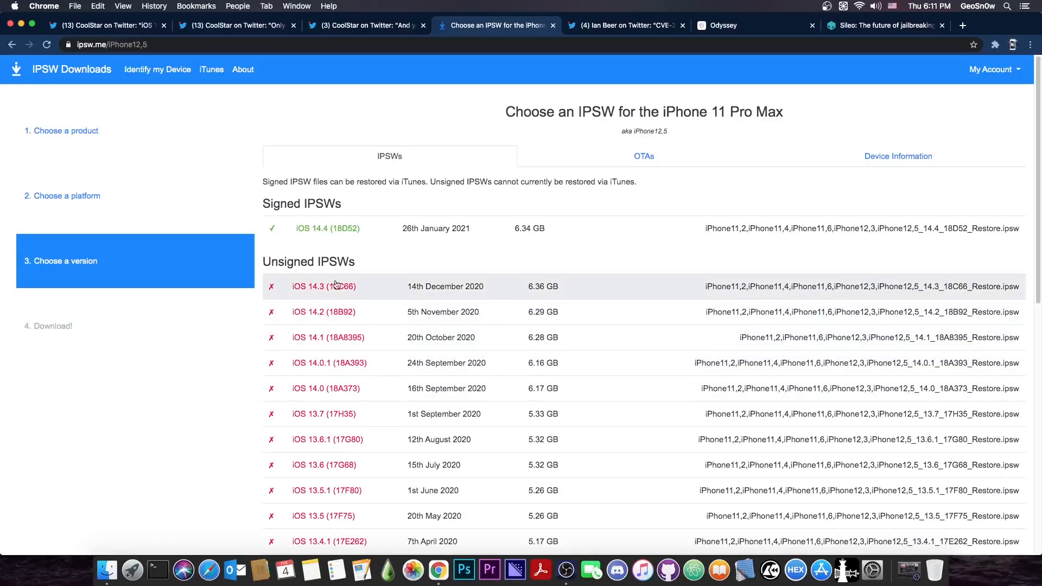
pyautogui.click(236, 25)
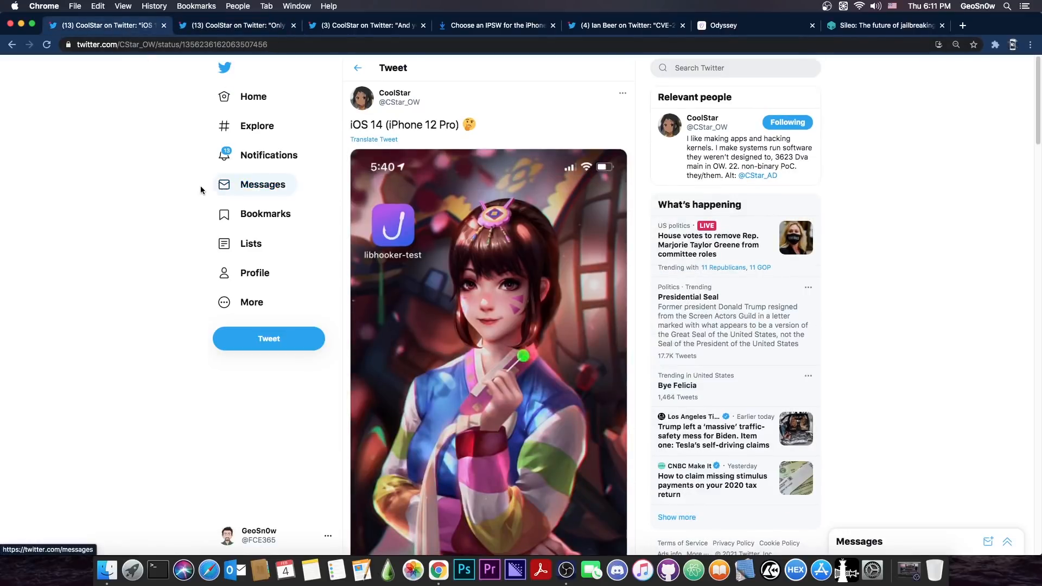
pyautogui.moveTo(157, 198)
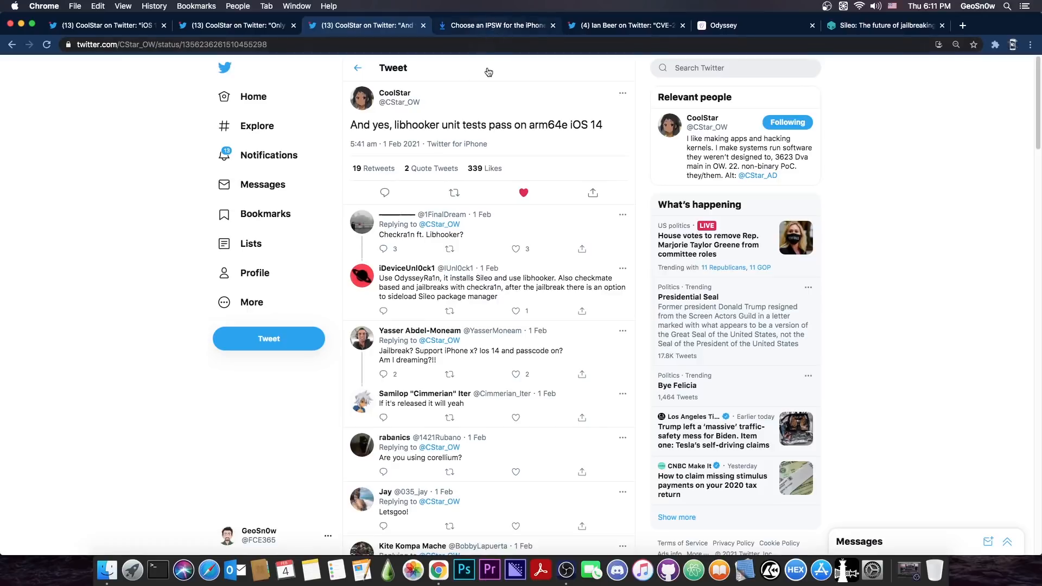
pyautogui.moveTo(492, 113)
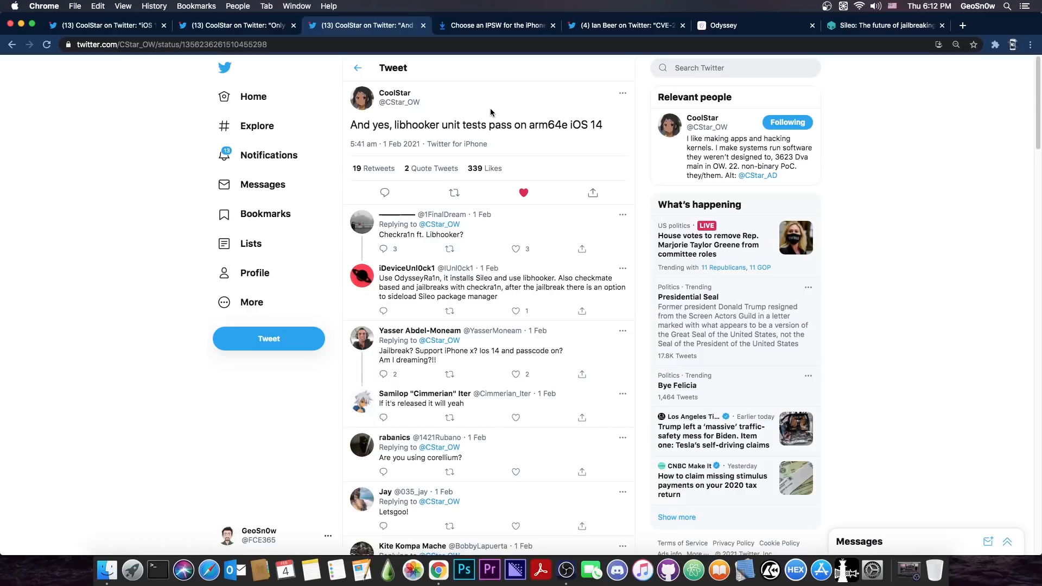
# Step: Visit the Odyssey jailbreak site, then go to the iPhone 11 Pro Max firmware list on ipsw.me
pyautogui.click(723, 25)
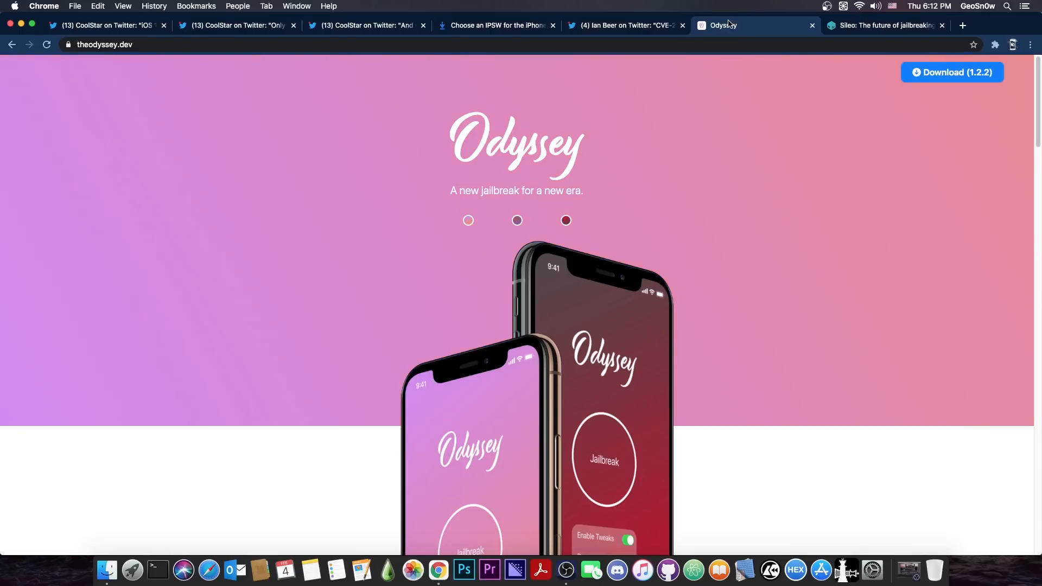
pyautogui.click(495, 25)
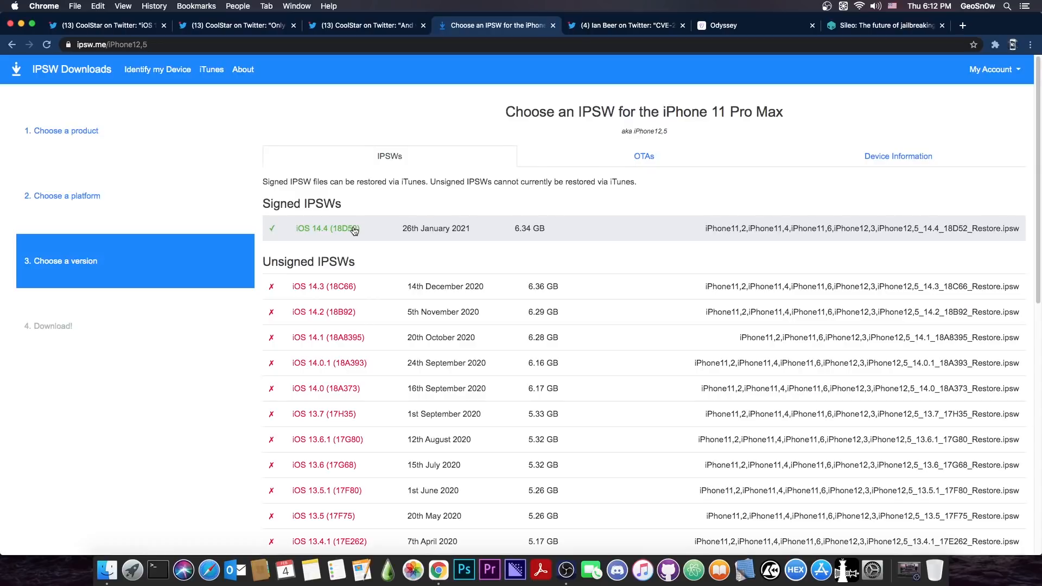
pyautogui.moveTo(393, 218)
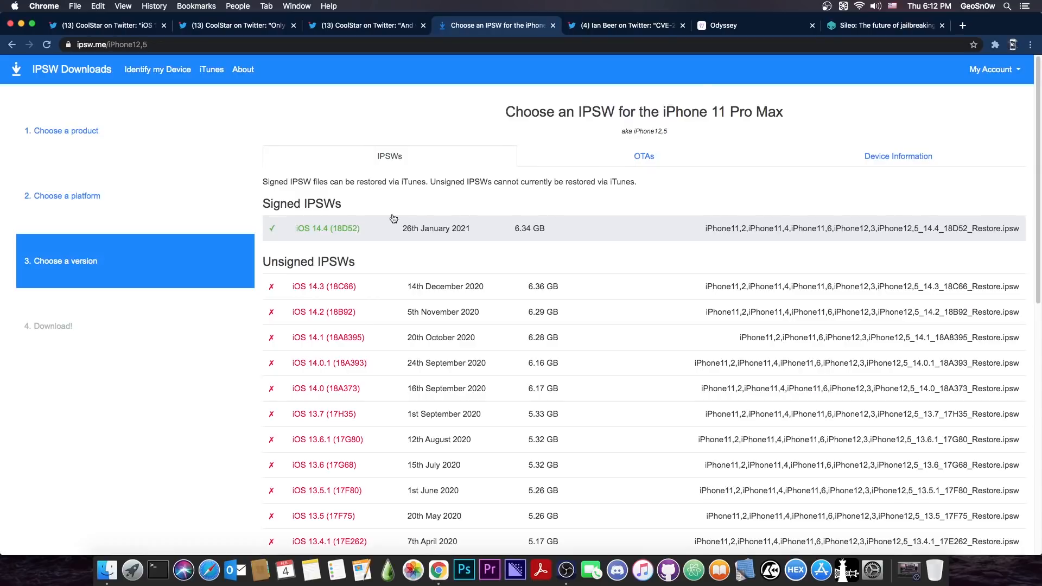
# Step: Pass through Odyssey and land on Ian Beer's CVE-2020-27932 turnstiles kernel tweet with replies
pyautogui.click(723, 25)
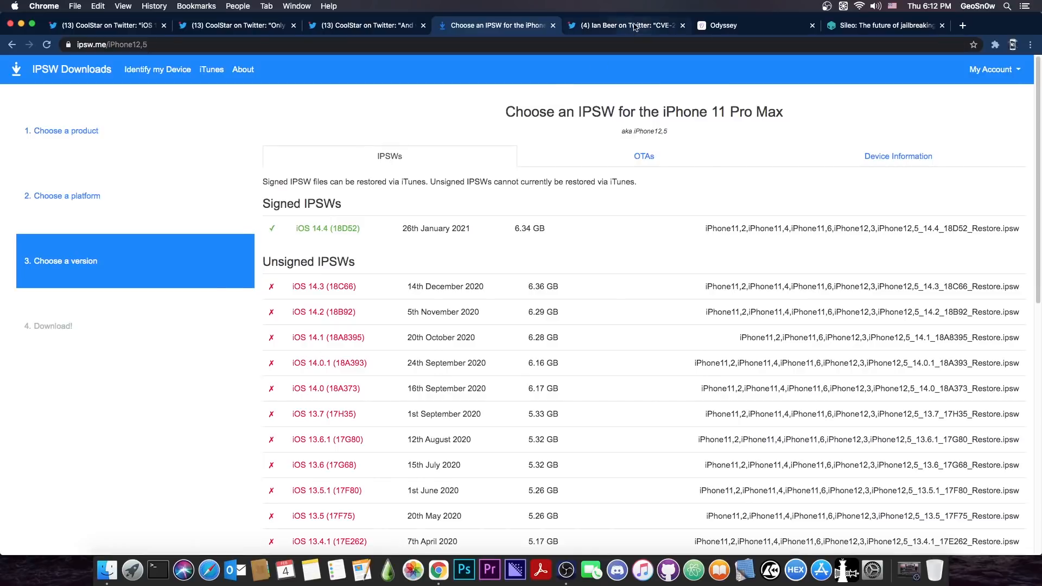
pyautogui.click(626, 25)
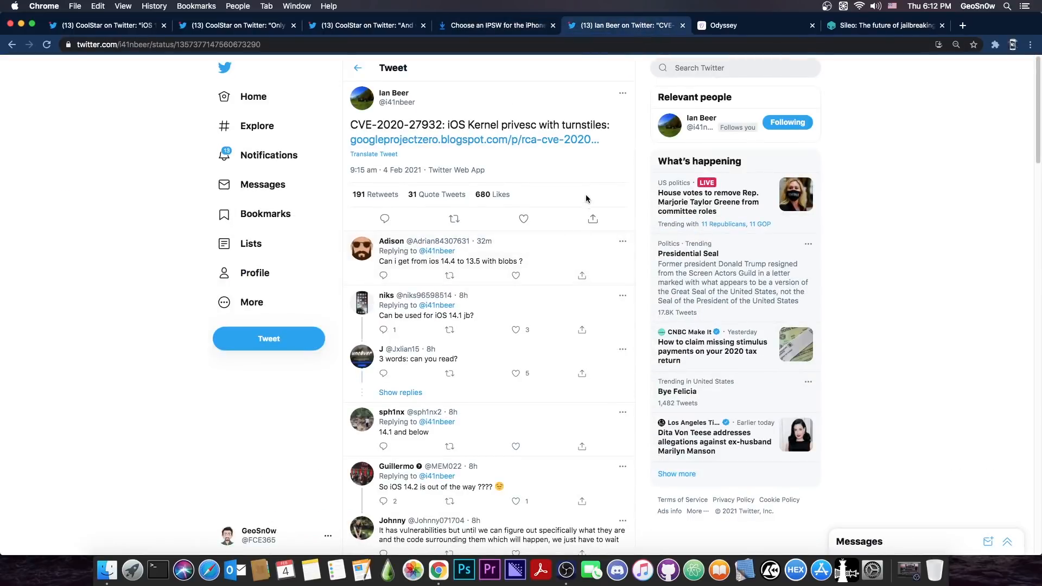
pyautogui.click(523, 218)
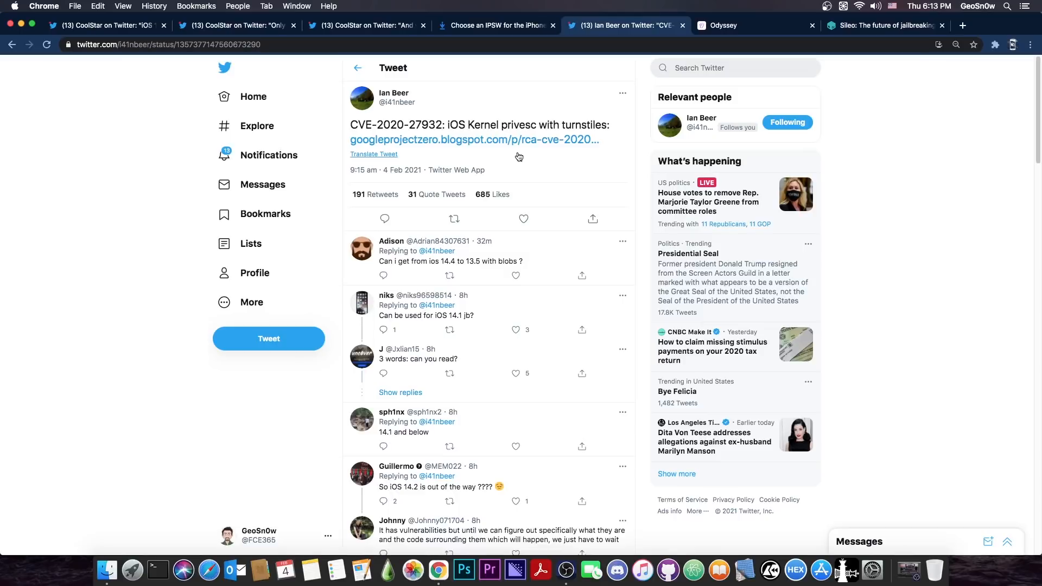
pyautogui.moveTo(293, 35)
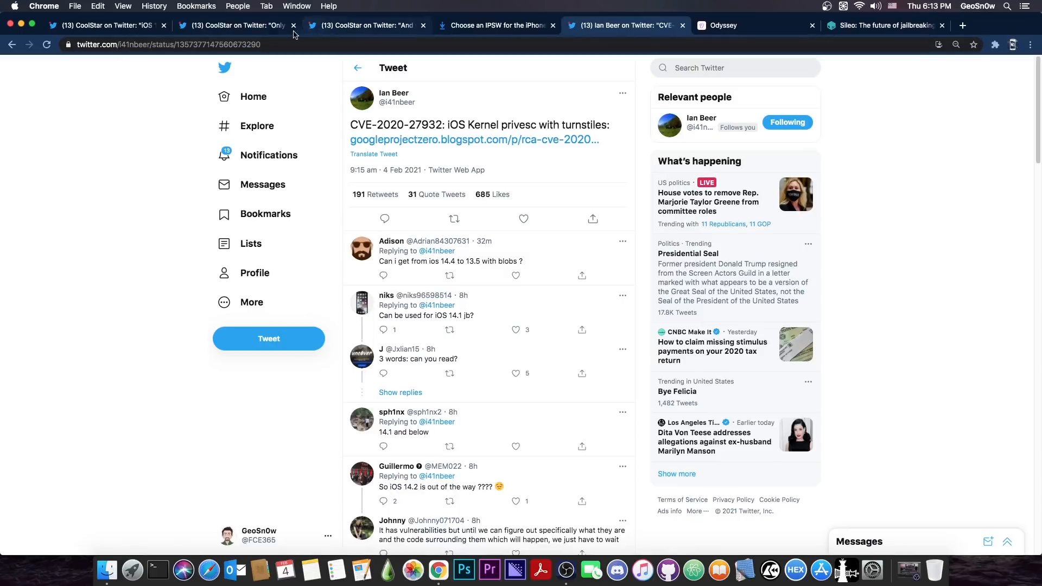
# Step: Switch to CoolStar's tweet saying it only works on iOS 14.0–14.2 for A12+
pyautogui.click(232, 25)
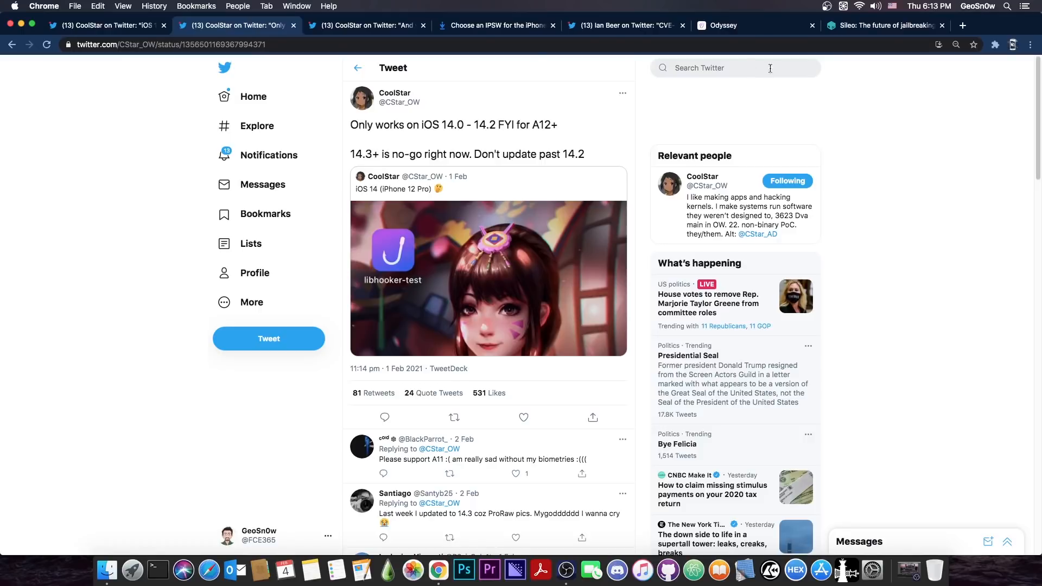
# Step: Revisit Odyssey and both CoolStar tweets, finishing on the ipsw.me iPhone 11 Pro Max signing list
pyautogui.click(720, 25)
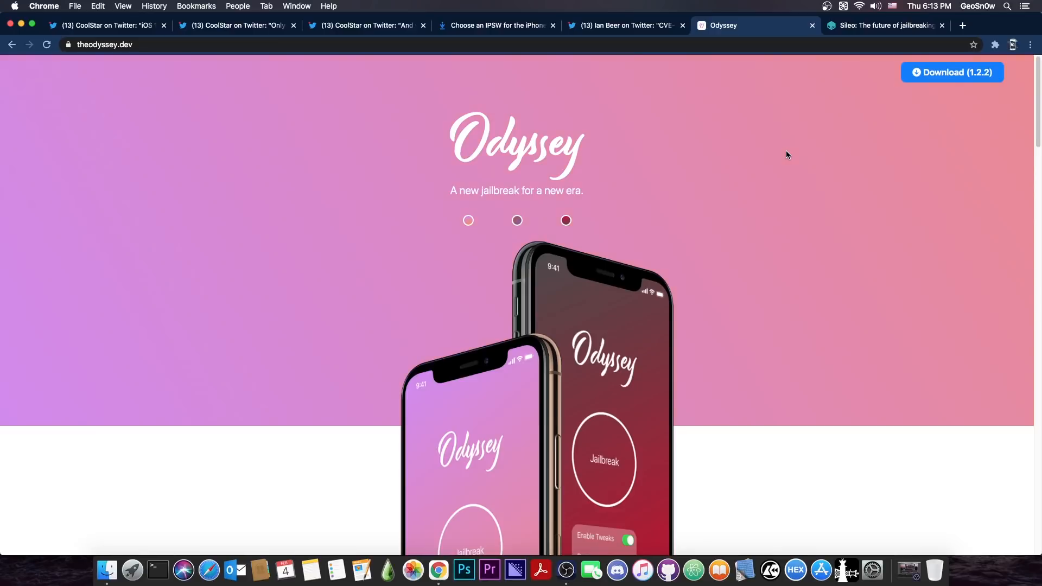
pyautogui.click(103, 24)
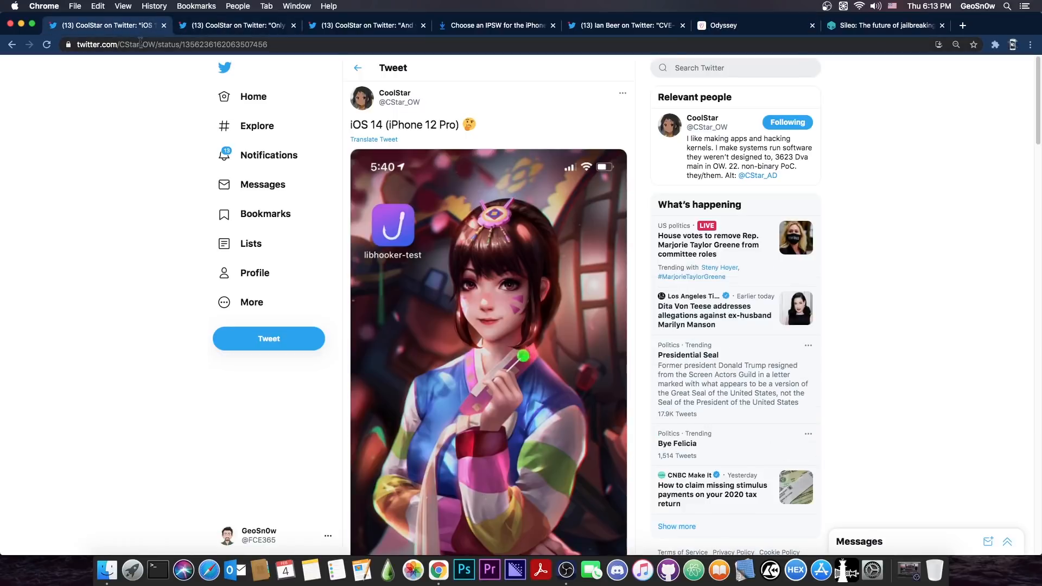
pyautogui.moveTo(142, 73)
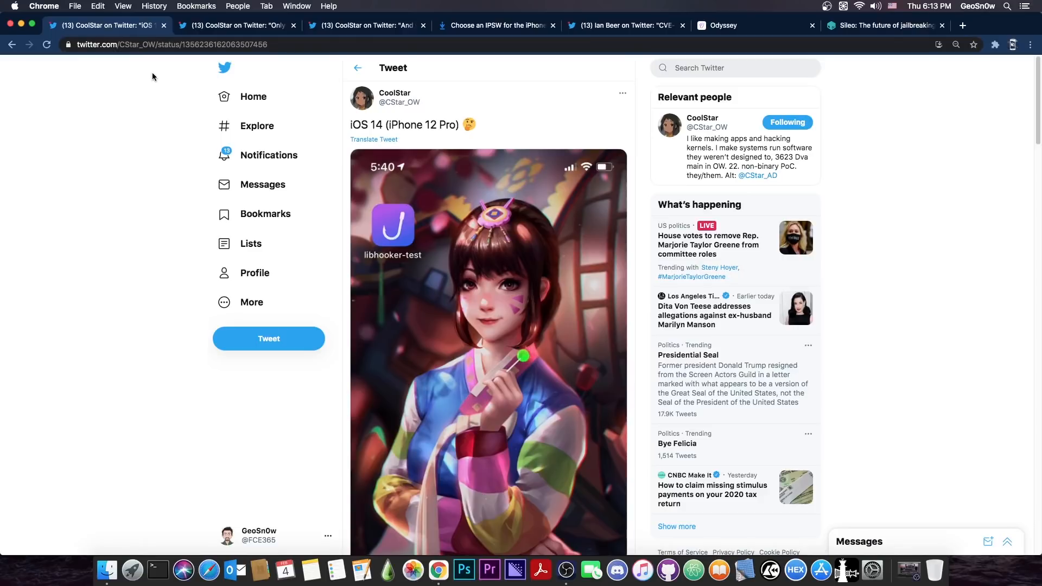
pyautogui.moveTo(501, 63)
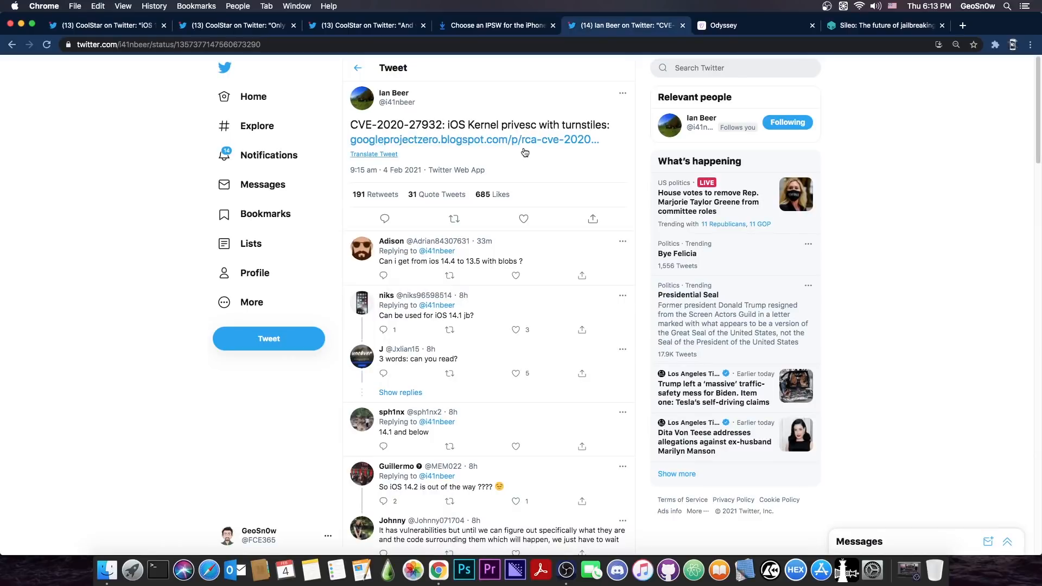
pyautogui.moveTo(527, 155)
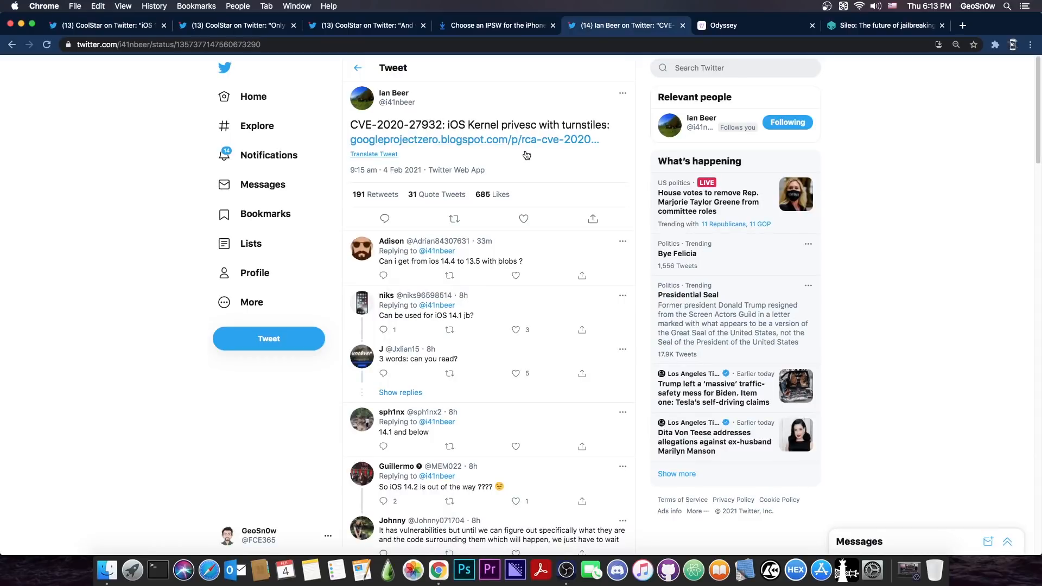
pyautogui.click(100, 25)
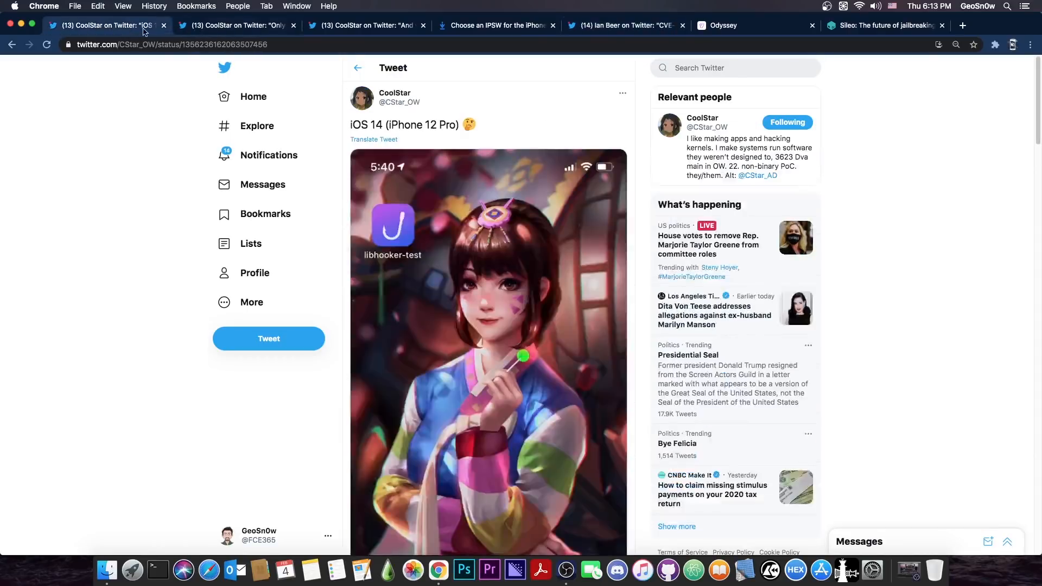
pyautogui.click(235, 25)
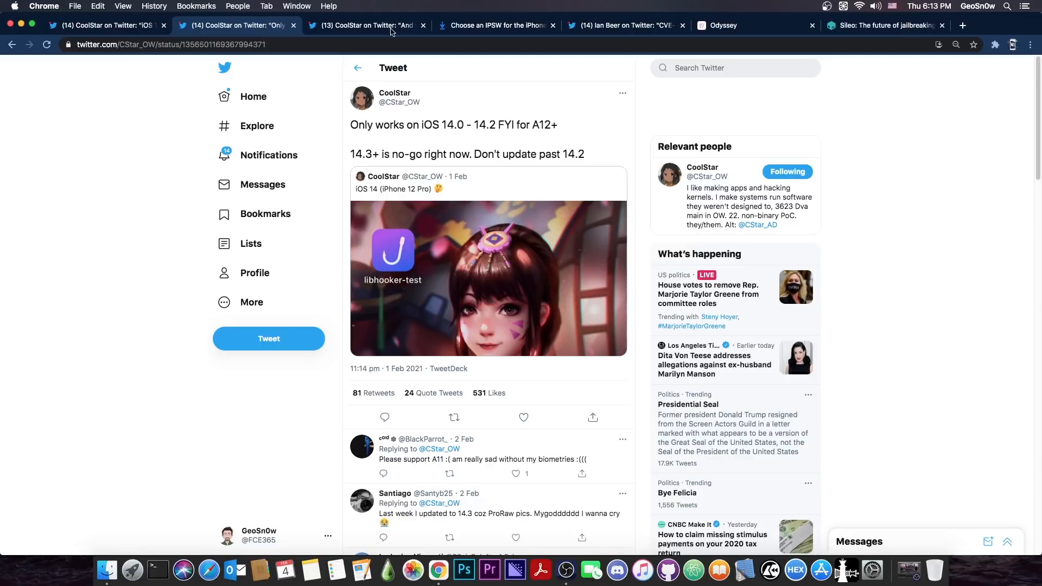
pyautogui.click(495, 25)
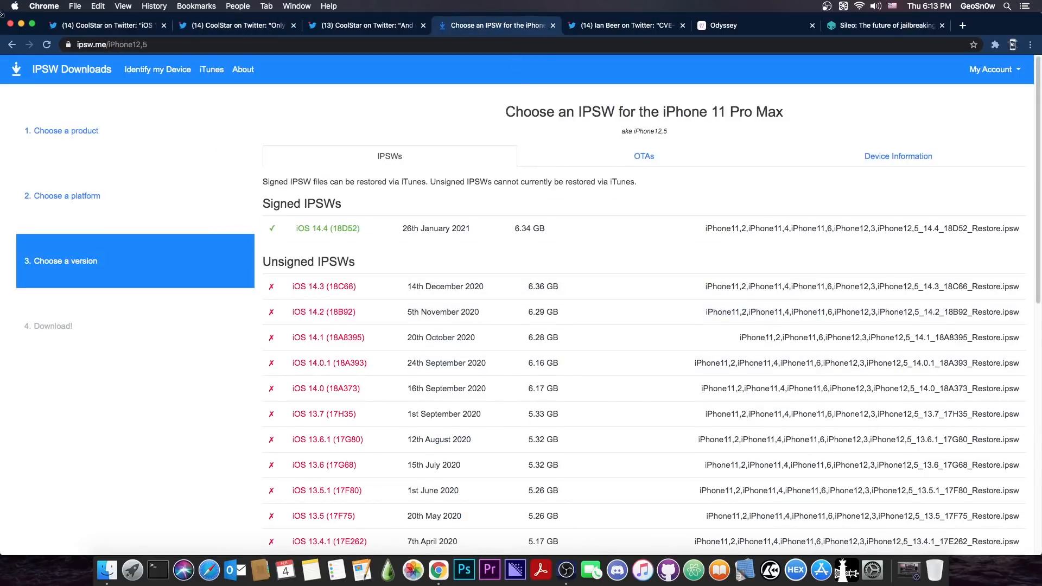